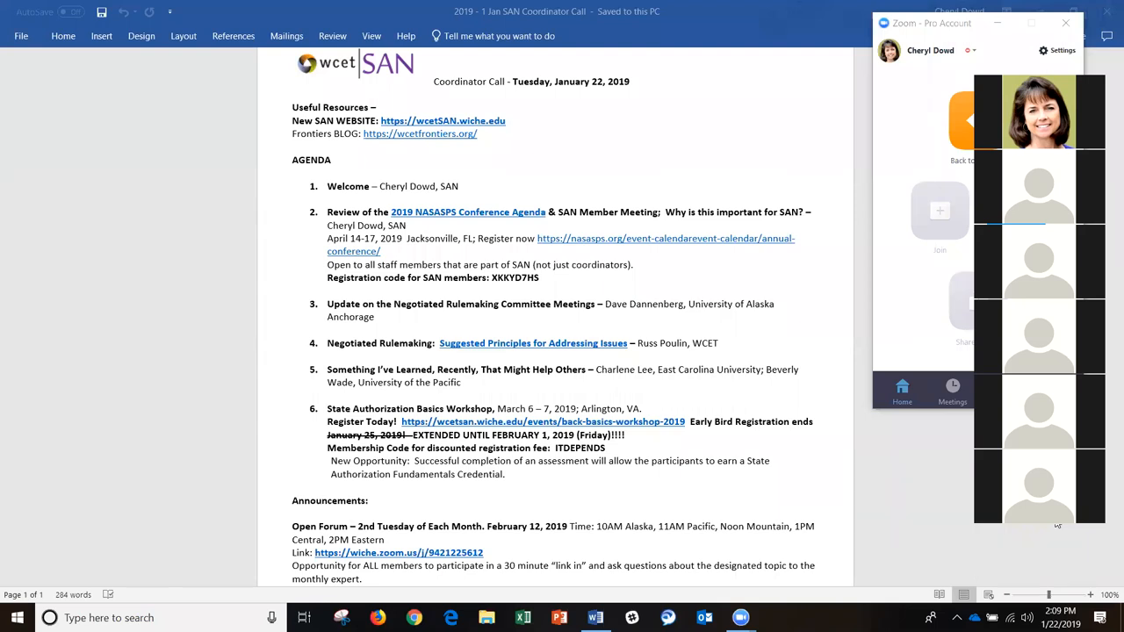
pyautogui.moveTo(1107, 443)
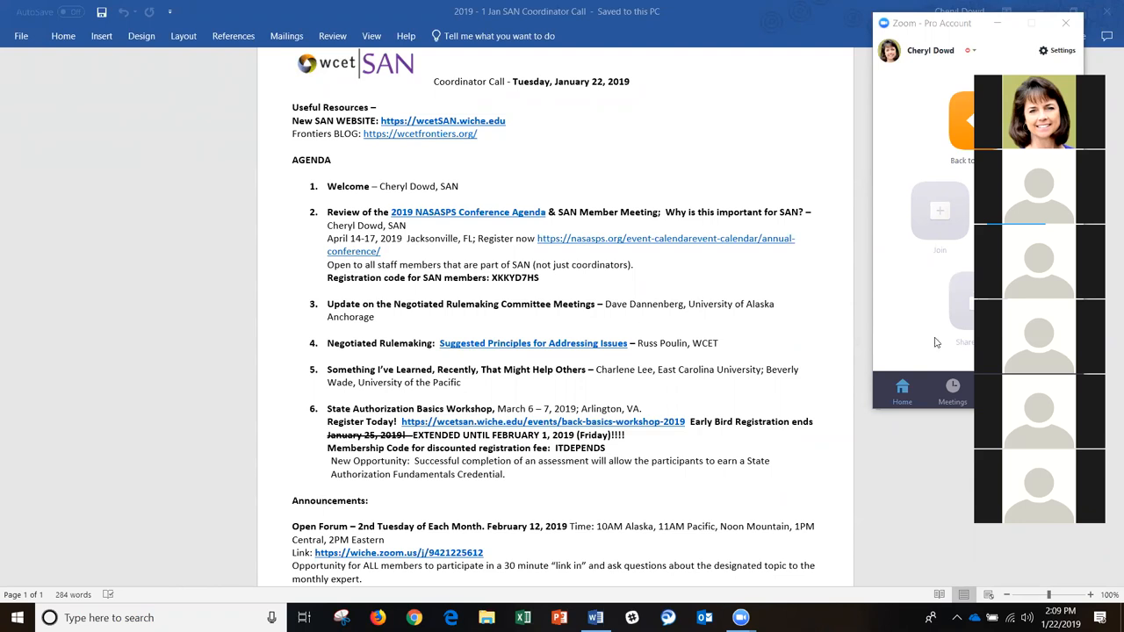
pyautogui.moveTo(933, 537)
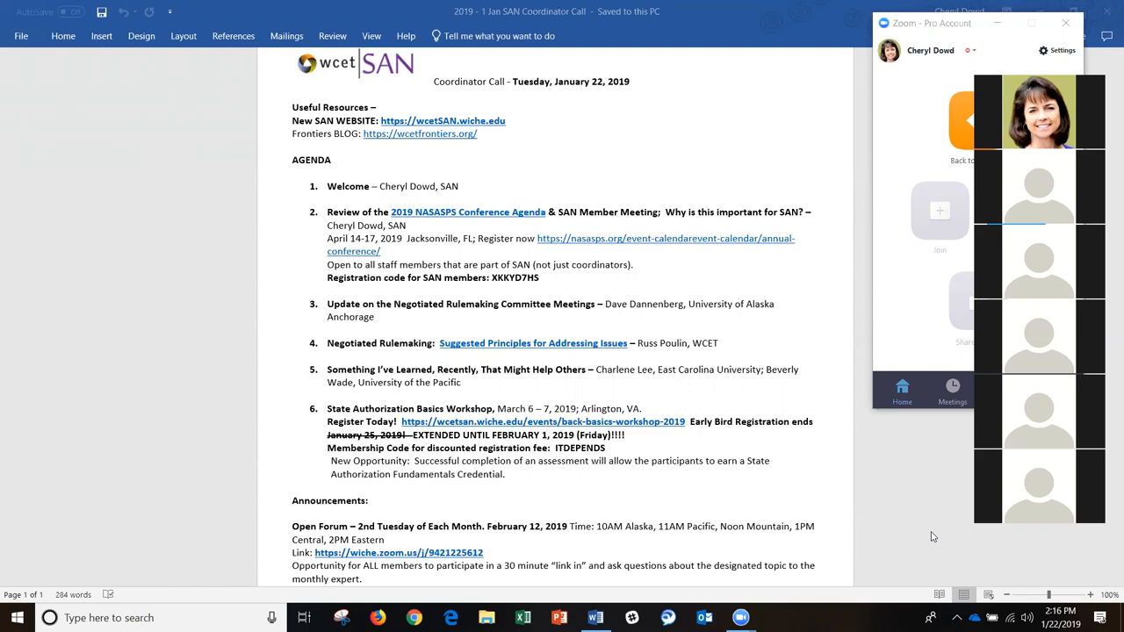
pyautogui.moveTo(966, 471)
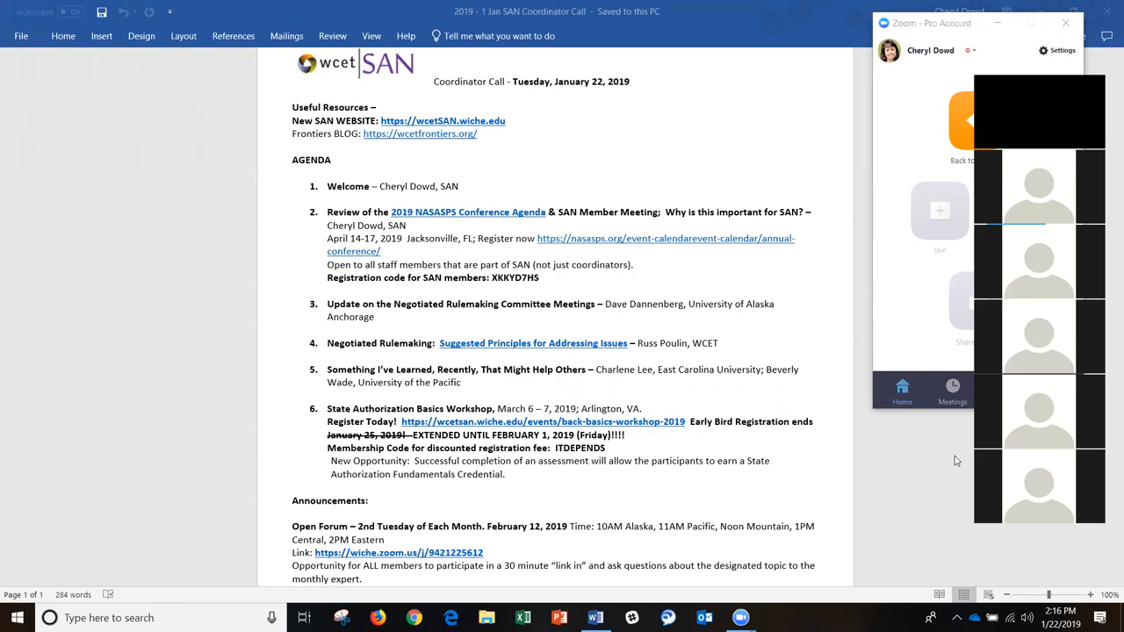
pyautogui.moveTo(1043, 550)
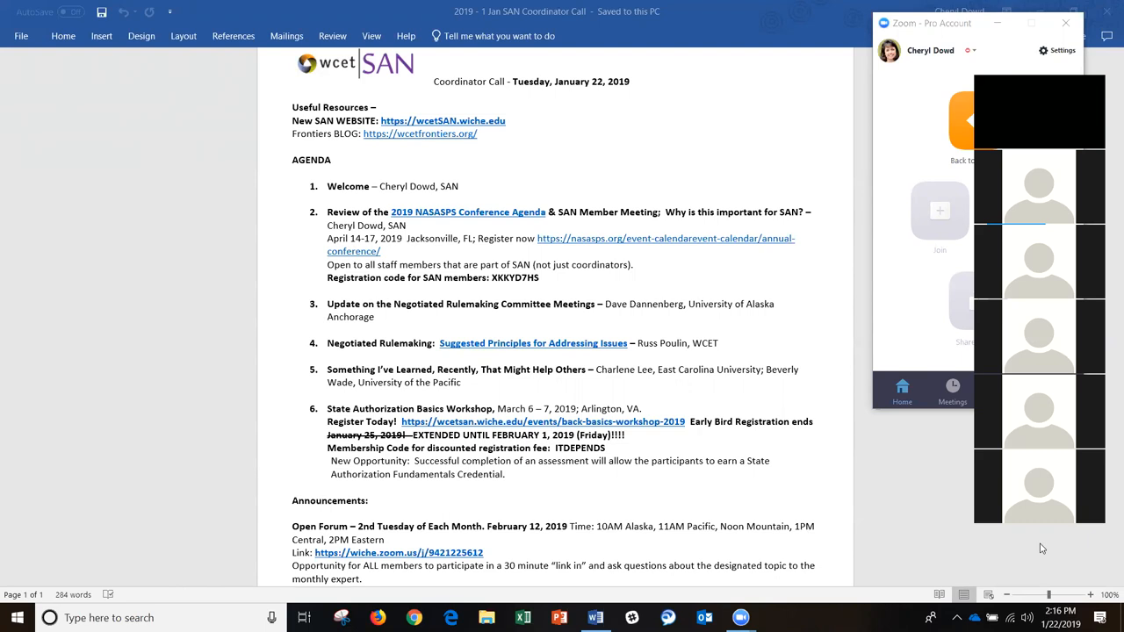
pyautogui.moveTo(925, 516)
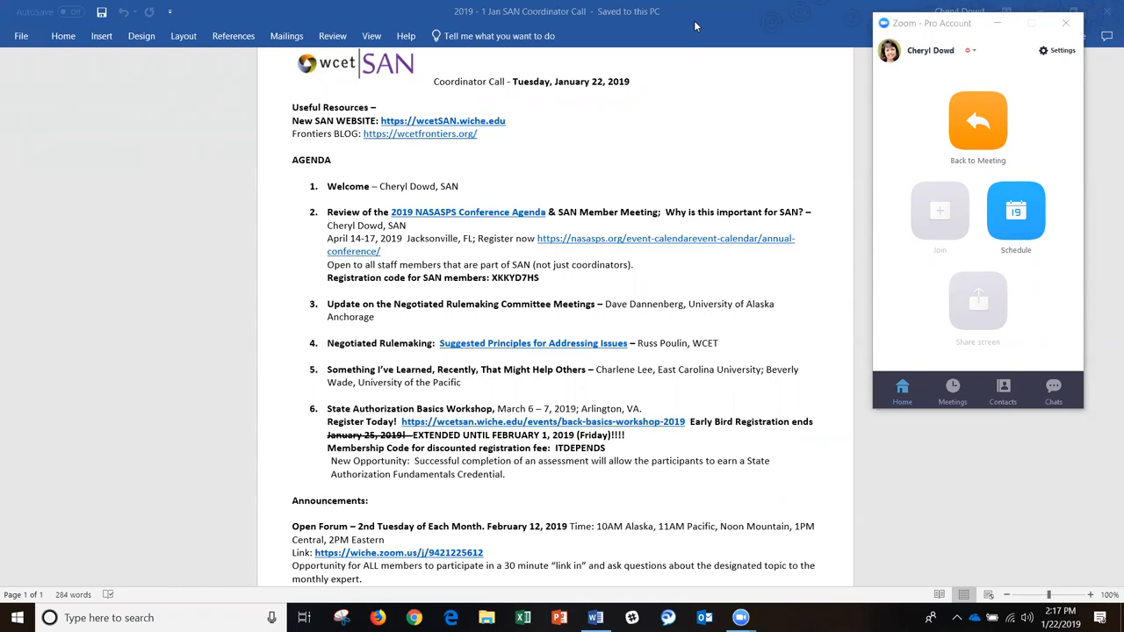
pyautogui.moveTo(1107, 453)
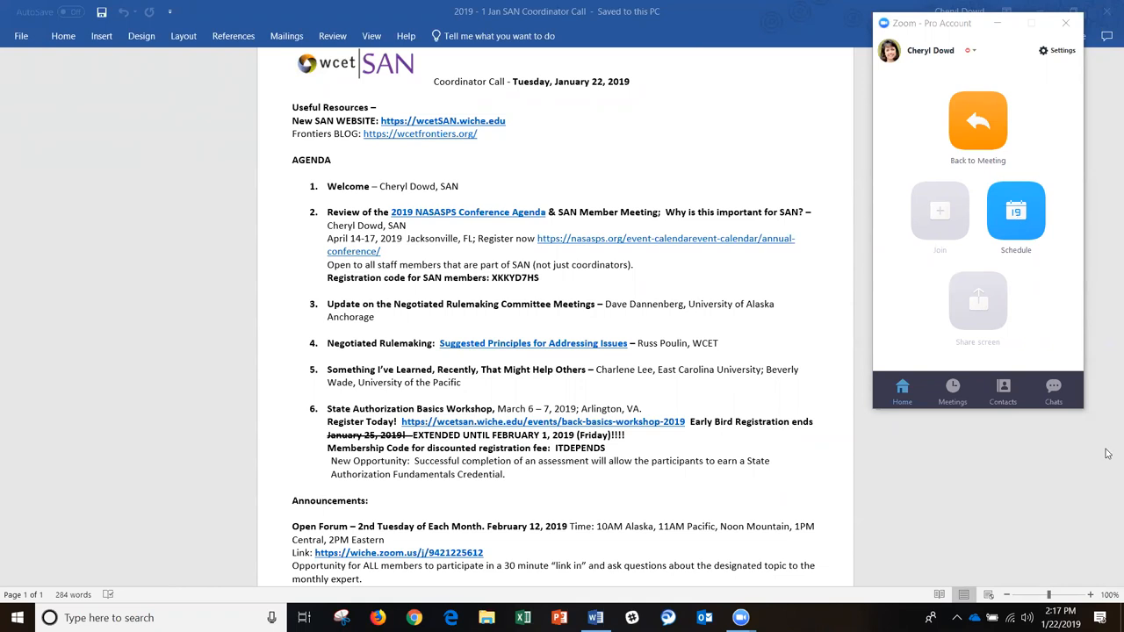
pyautogui.moveTo(1107, 404)
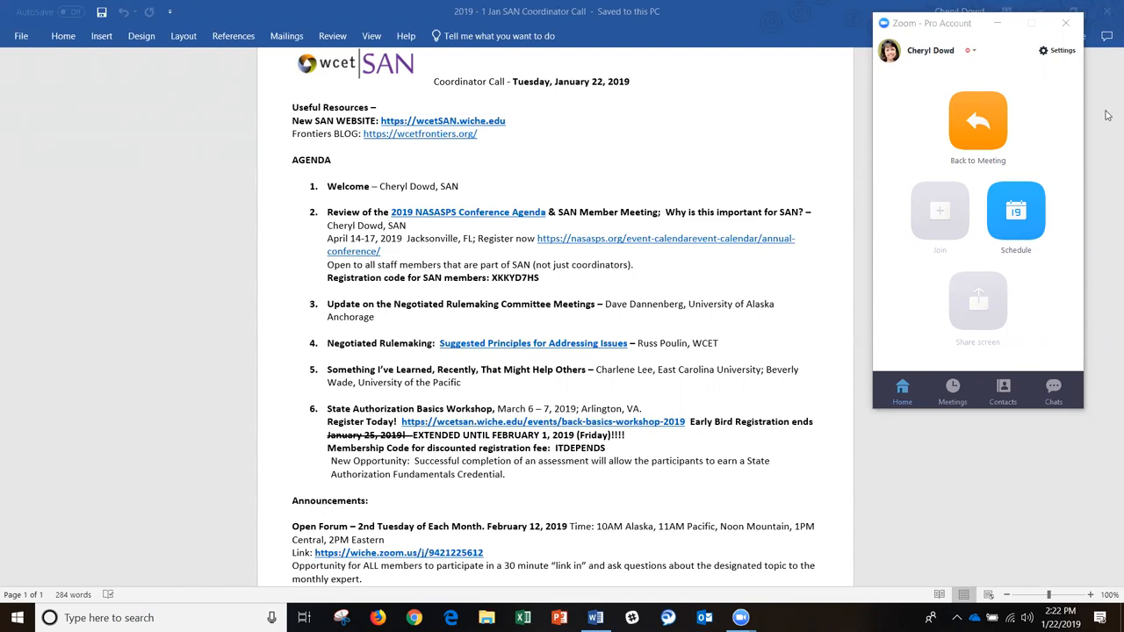
pyautogui.click(1062, 24)
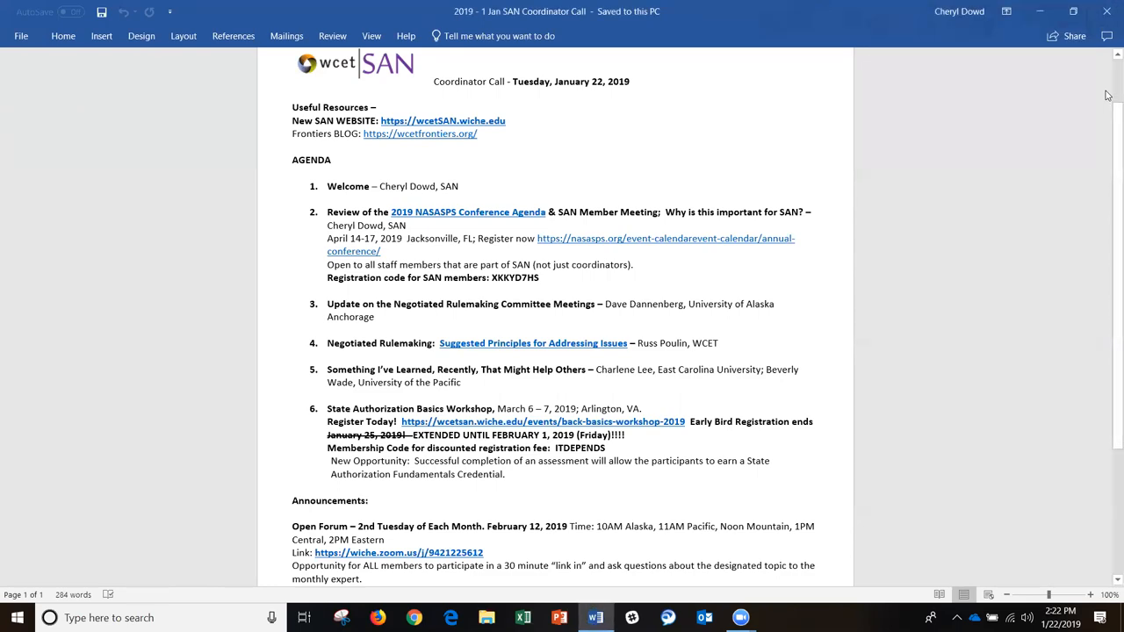
pyautogui.scroll(-3)
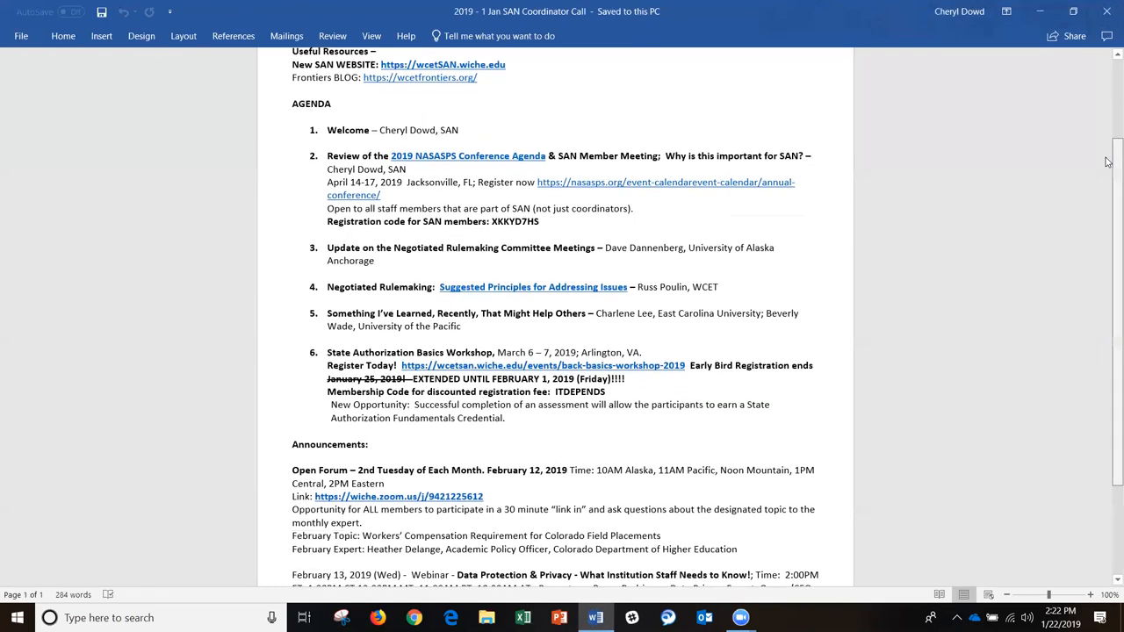
pyautogui.scroll(-3)
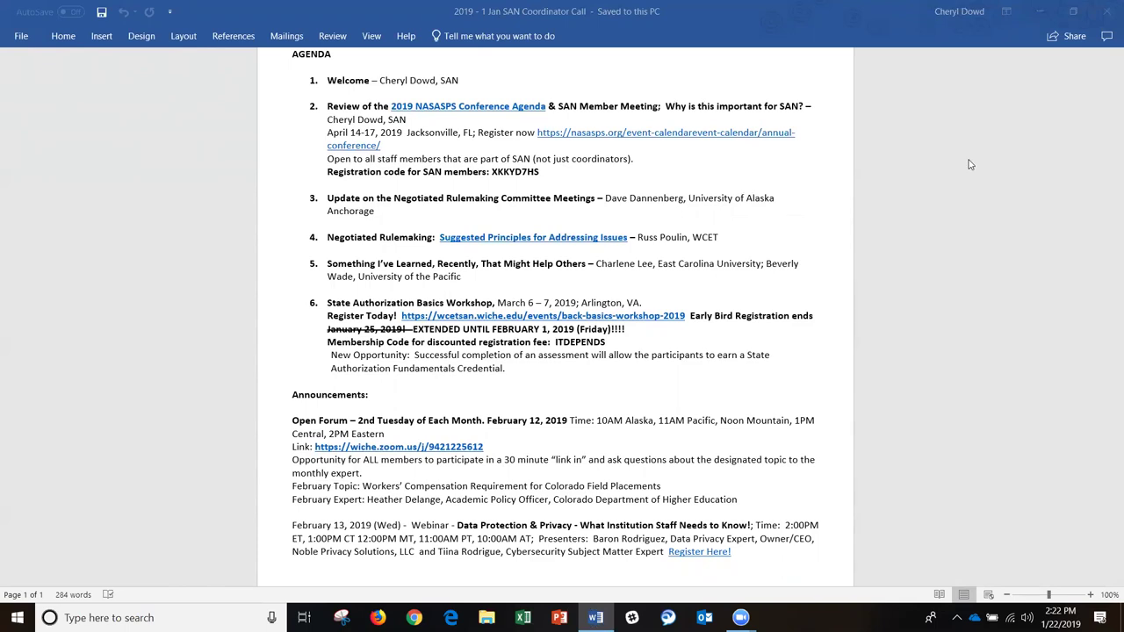
pyautogui.moveTo(1029, 193)
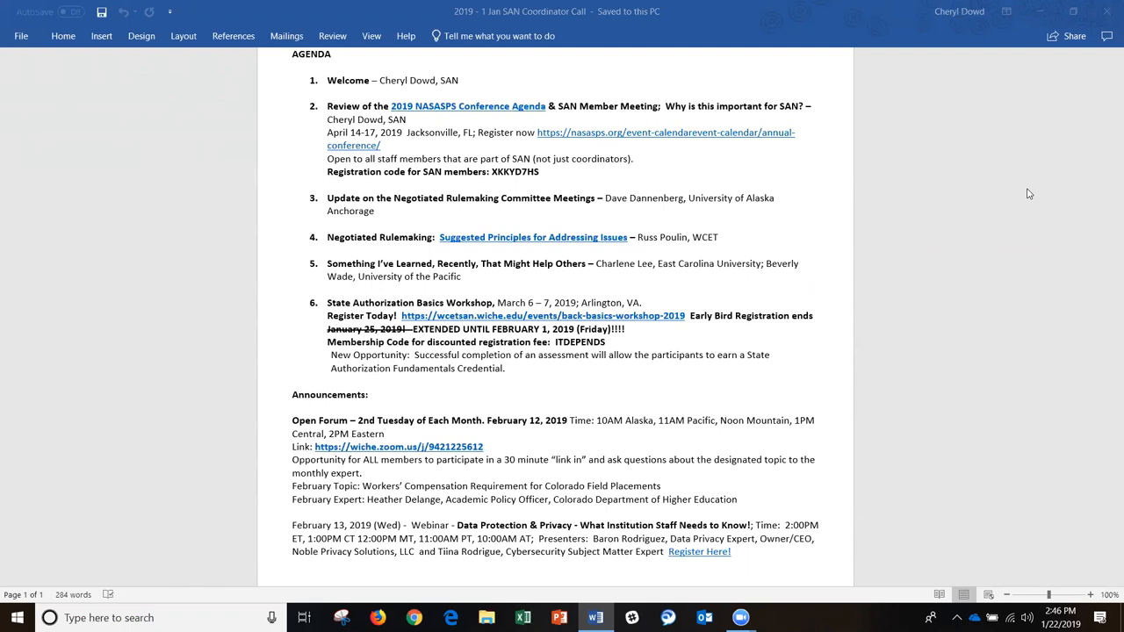
pyautogui.moveTo(1001, 151)
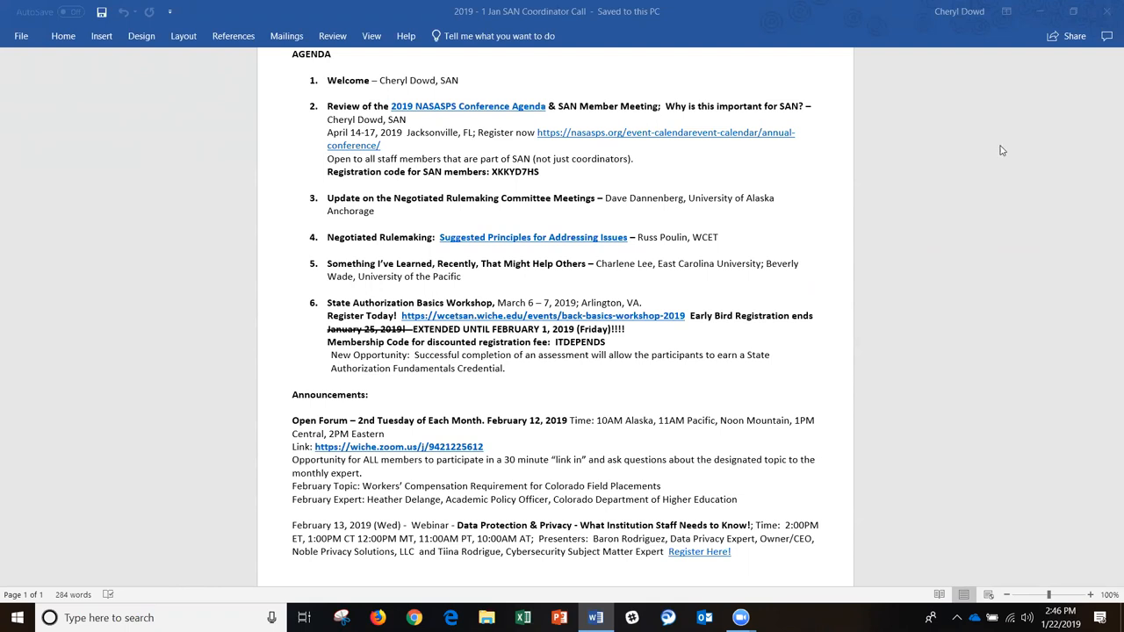